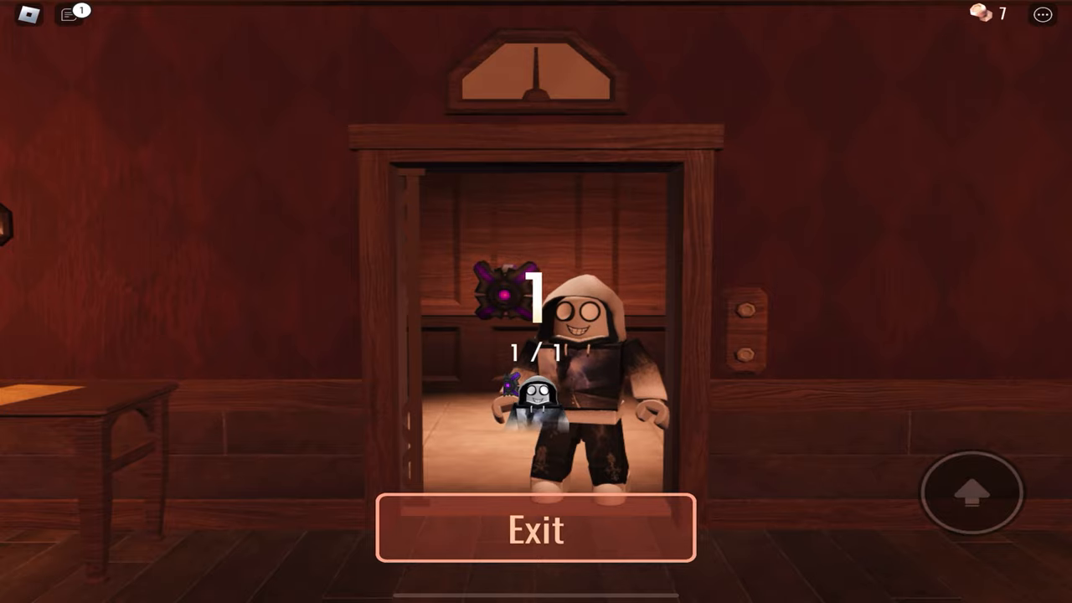
- Join the solo elevator run so the pre-run shop opens with 7 knobs
left_click(536, 531)
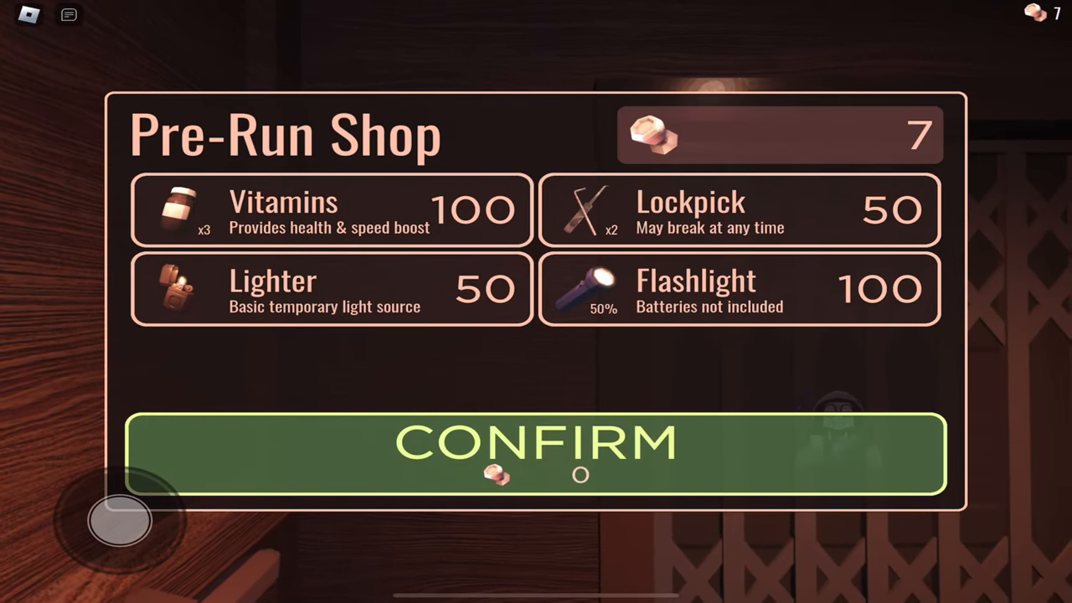
- Confirm the pre-run shop with no items bought, cost 0
left_click(536, 444)
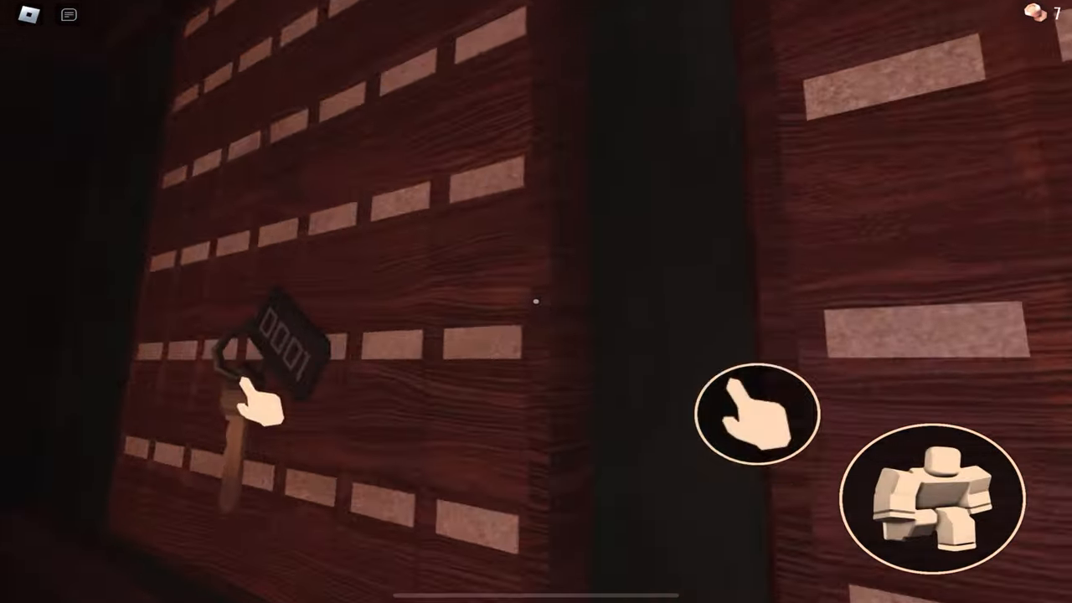
- Pick up the room 0001 key hanging on the wooden wall
left_click(755, 418)
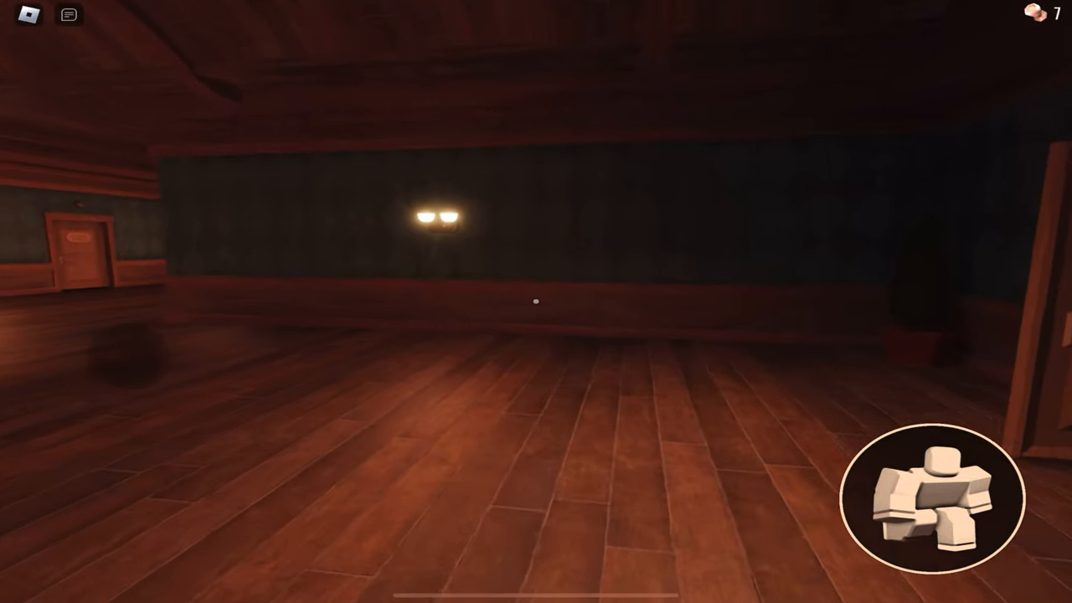
mouse_move(536, 302)
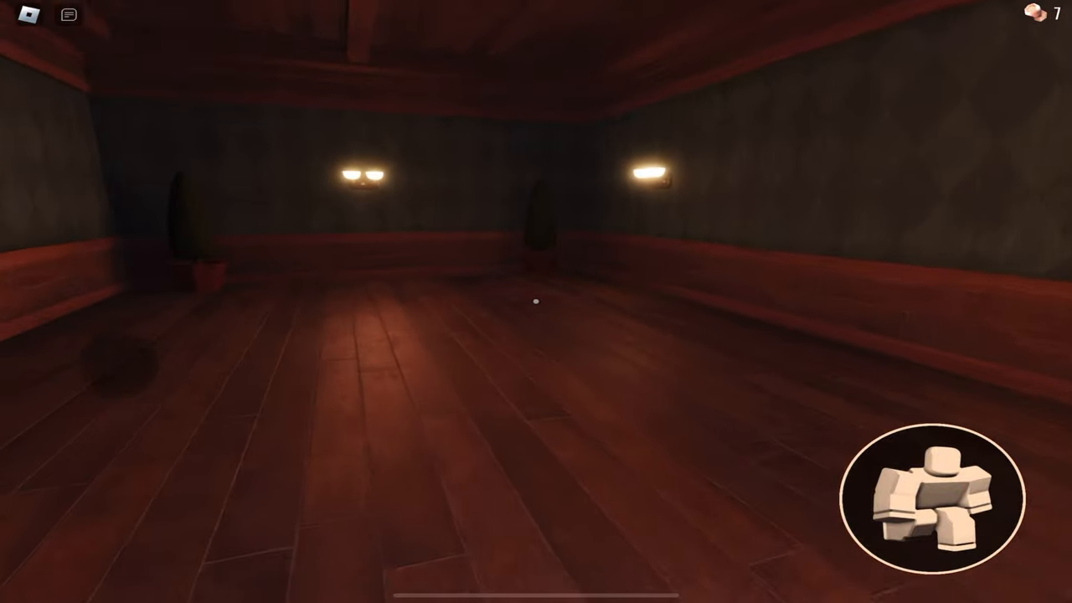
mouse_move(536, 302)
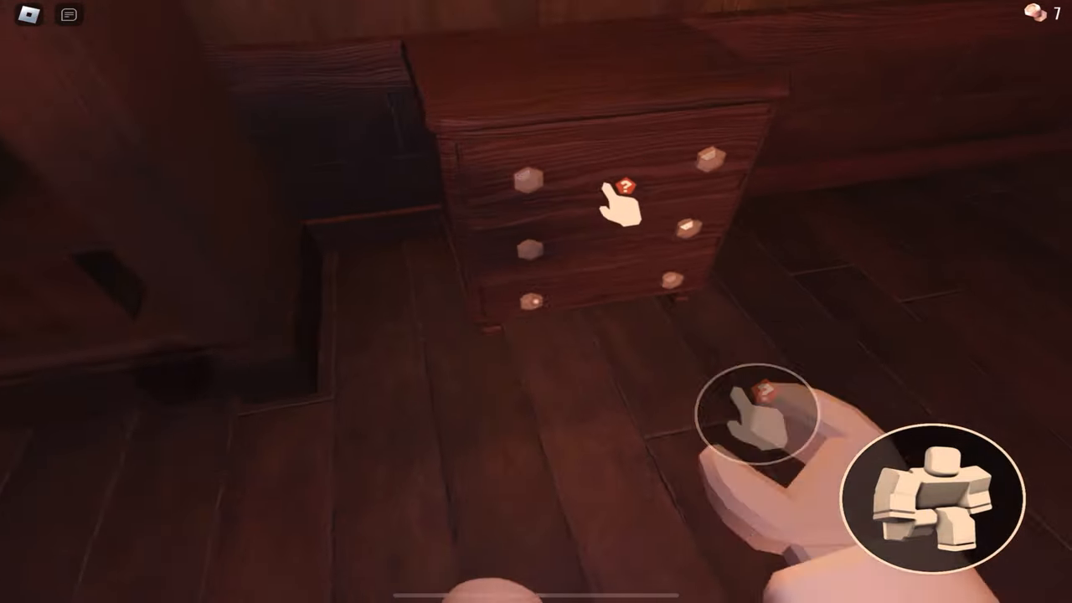
- Open the dresser drawer in the lamp-lit room to search for loot
left_click(628, 185)
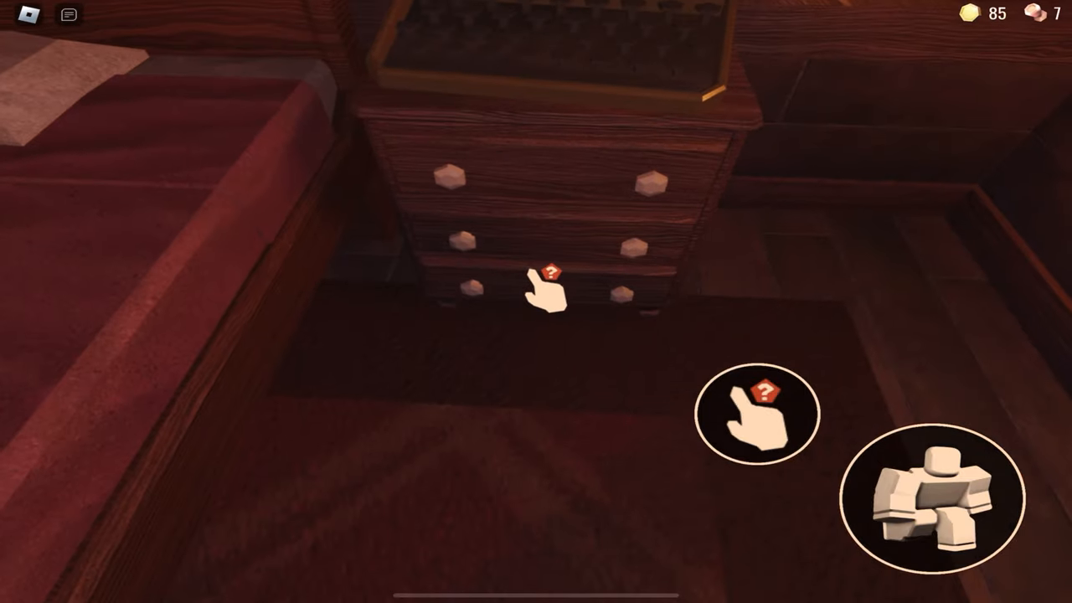
- Search the nightstand drawers beside the bed, raising knobs to 26
left_click(547, 285)
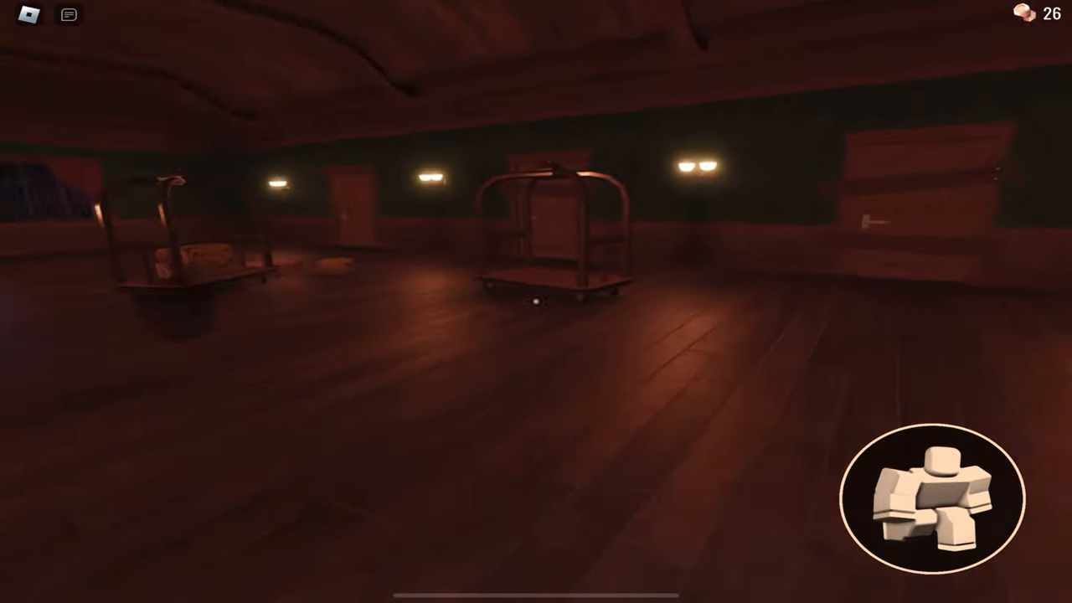
mouse_move(536, 302)
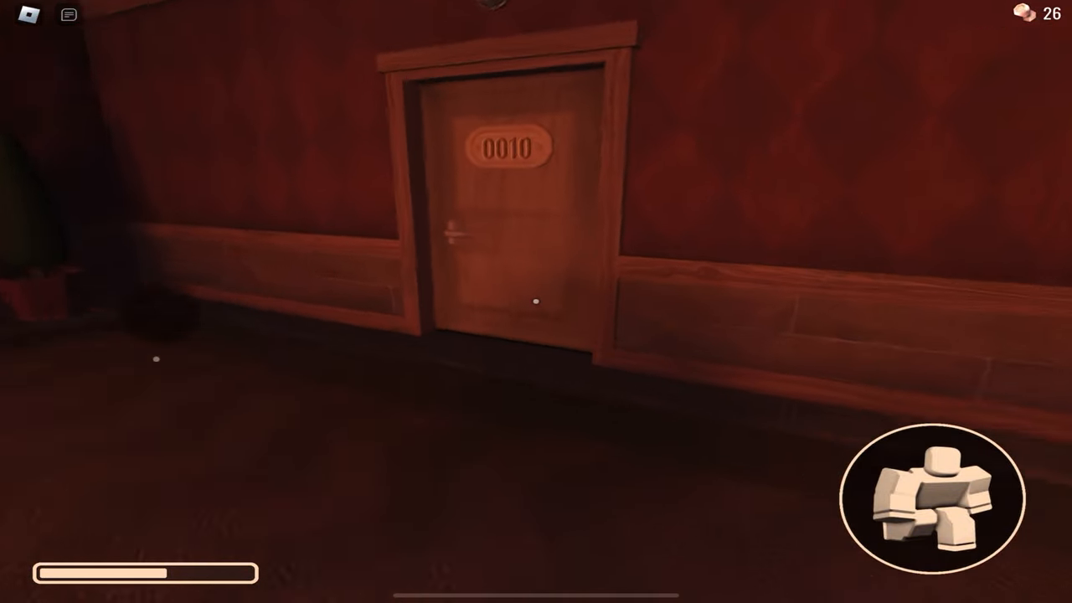
left_click(453, 217)
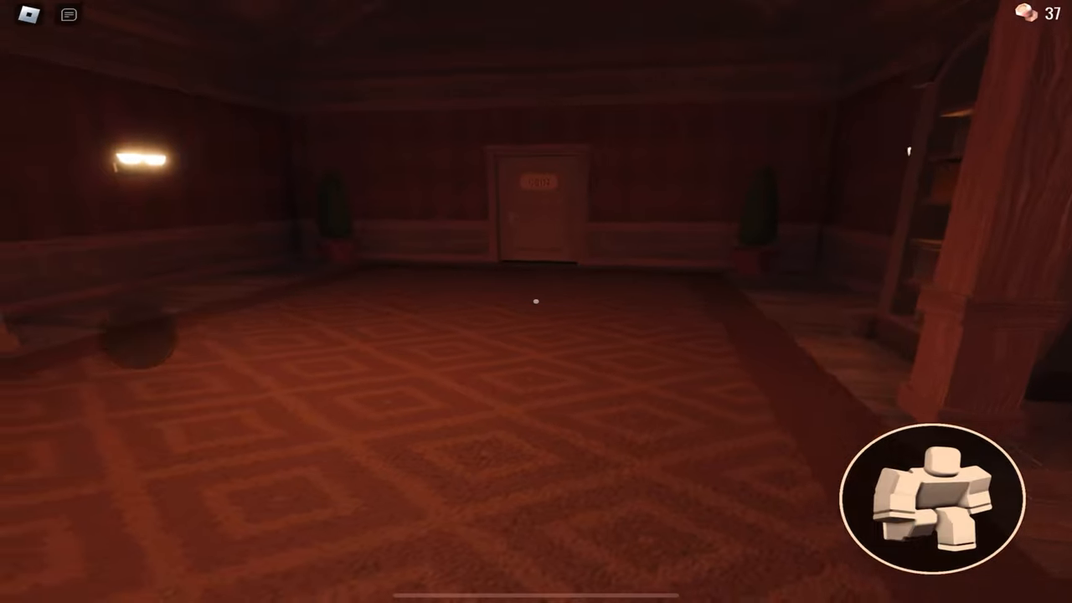
- Turn the view right while crossing the carpeted room toward the far door
scroll("right", 3)
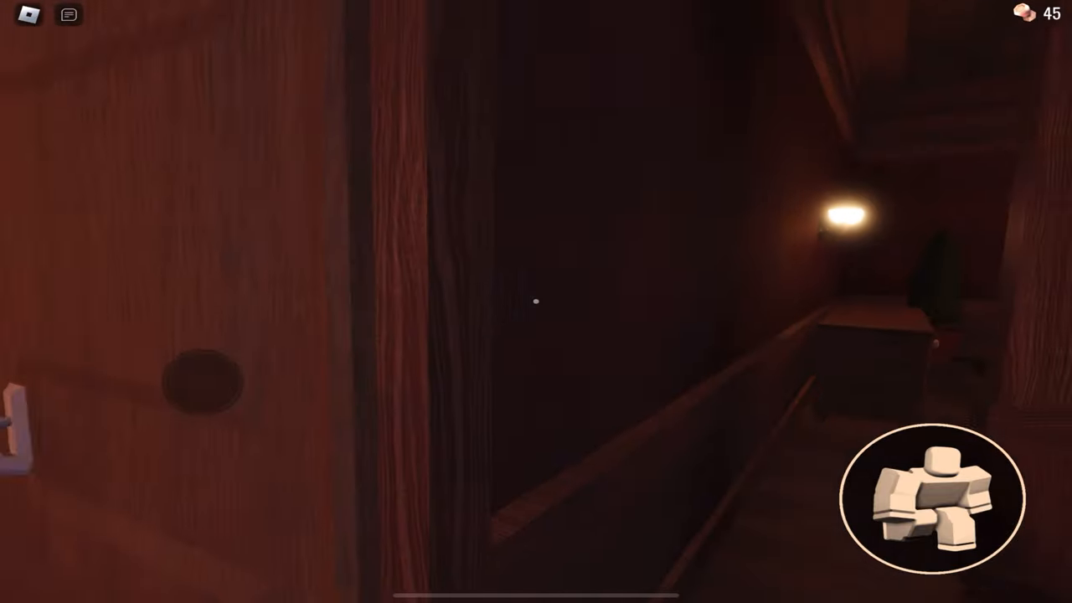
- Walk forward through the open door into the dim lamp-lit hallway
key("w")
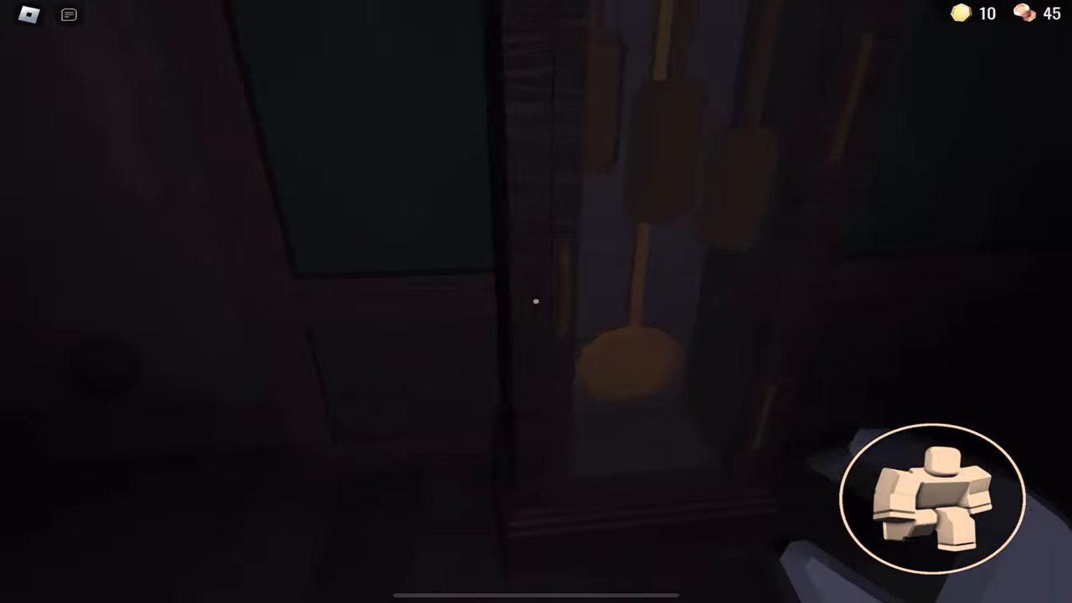
mouse_move(536, 302)
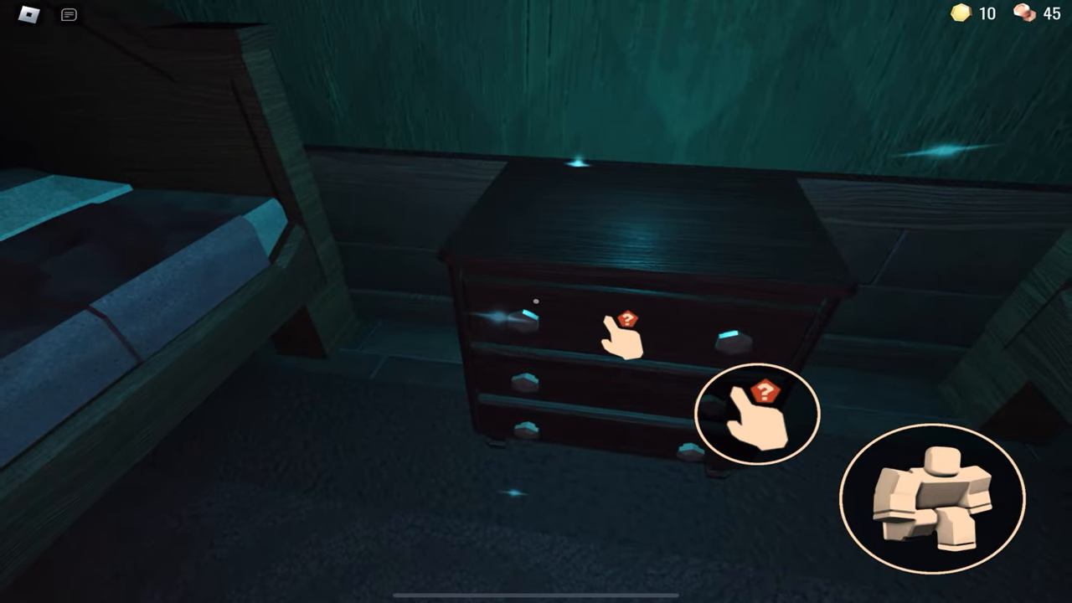
- Loot gold from the dresser's top drawer and take the 0018 key from the bottom drawer
left_click(630, 322)
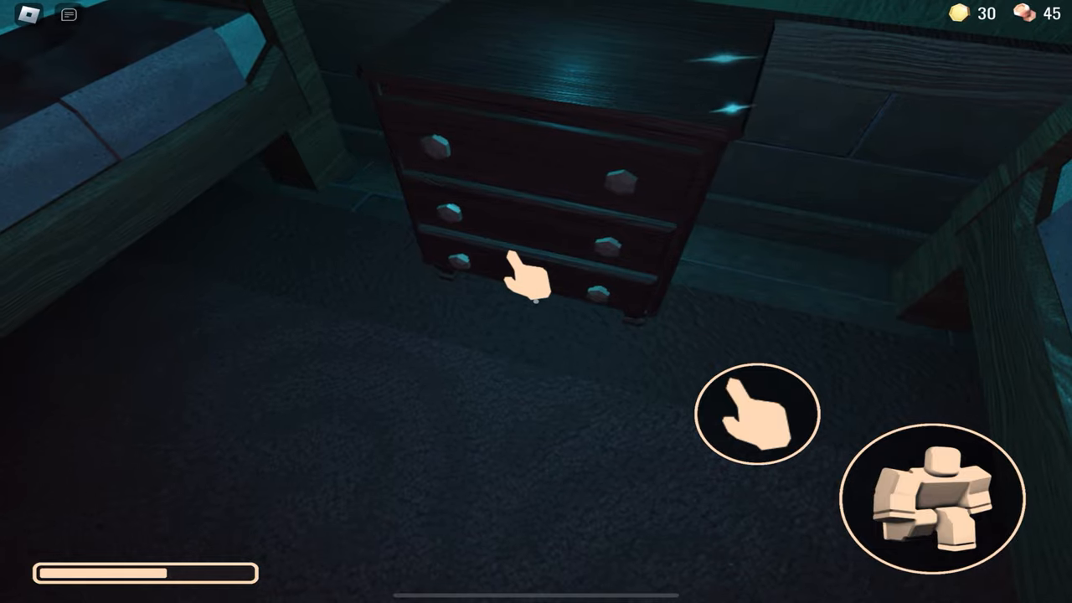
left_click(515, 285)
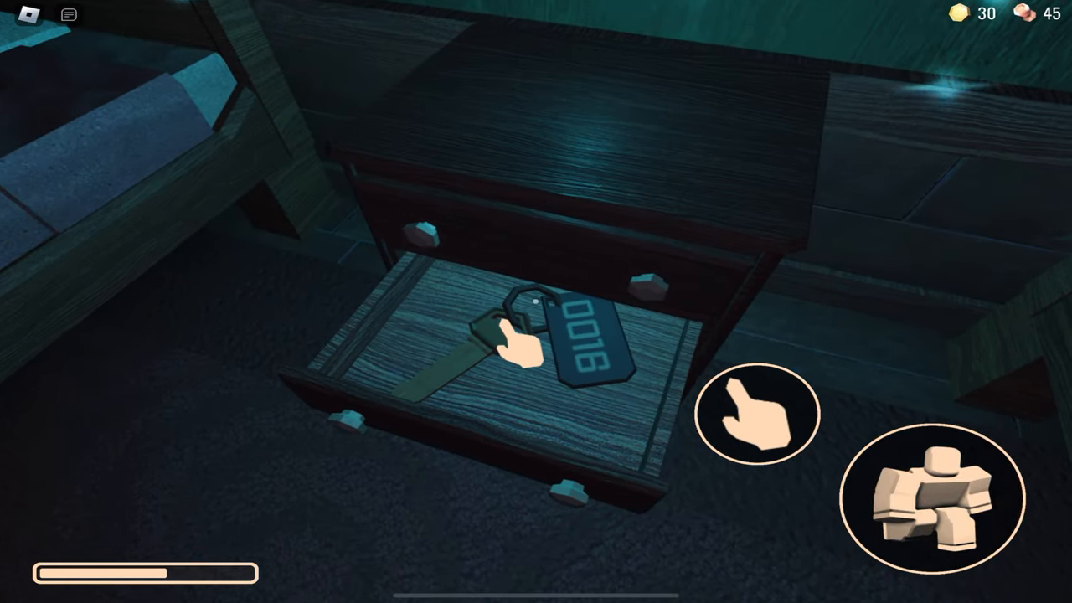
left_click(565, 343)
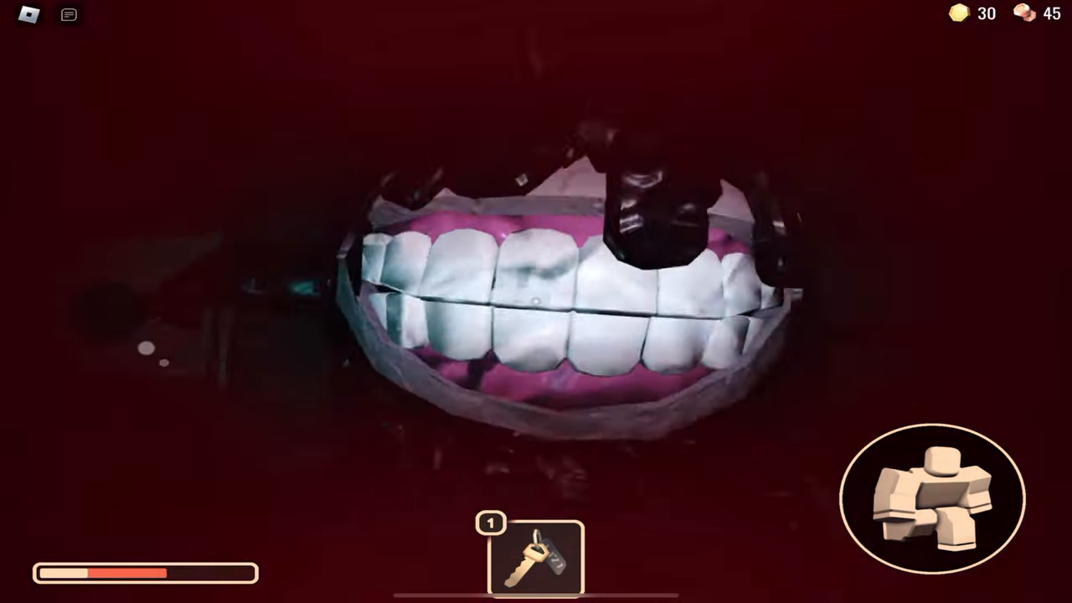